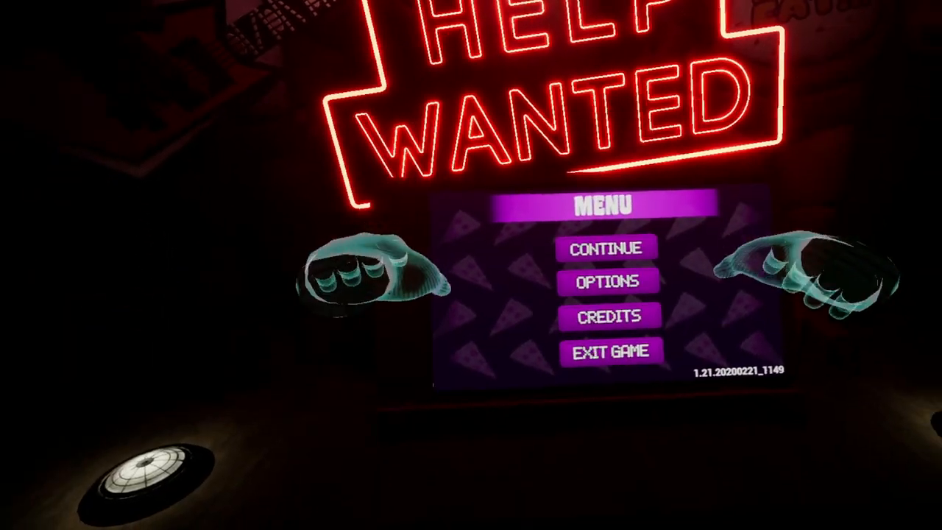
pyautogui.moveTo(603, 323)
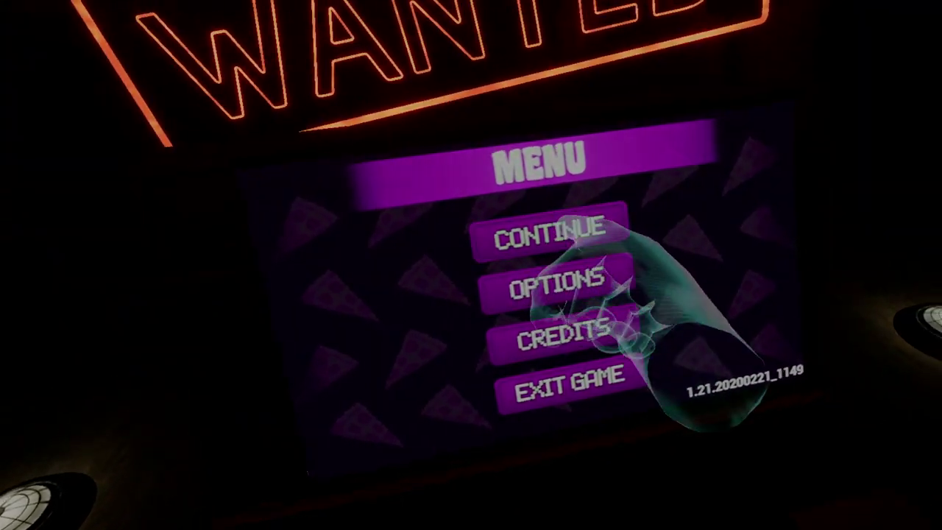
# Resume the saved game so the START GAME pedestal with the continue slot appears
pyautogui.click(548, 235)
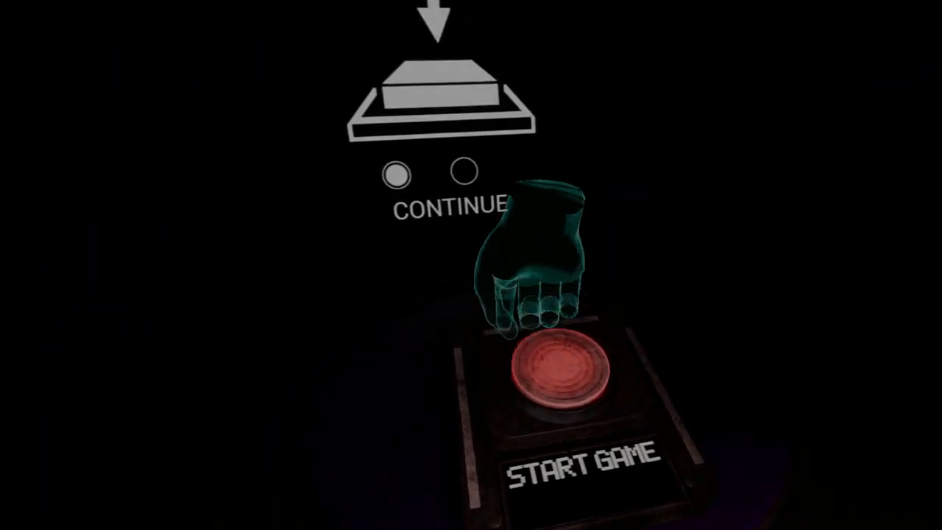
pyautogui.click(559, 371)
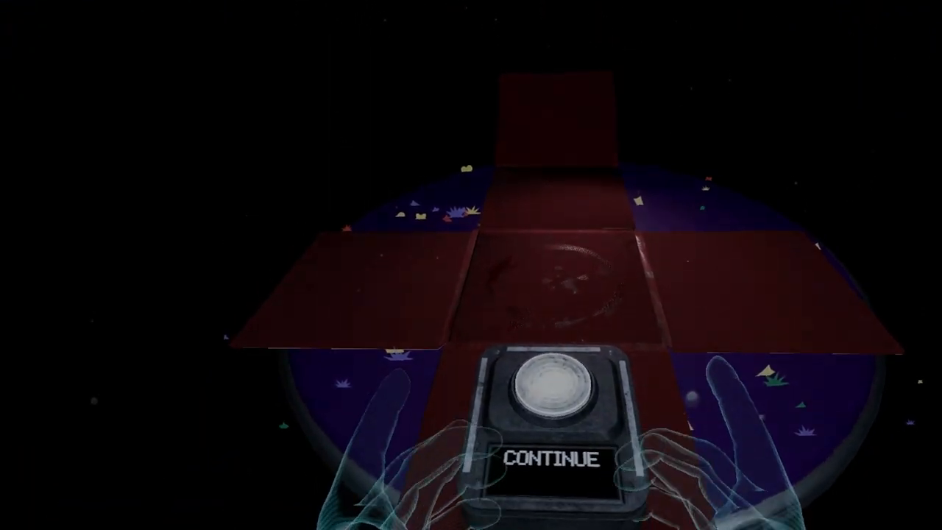
# Continue past the Night 5 completion screen back to the prize-corner hub desk
pyautogui.click(556, 394)
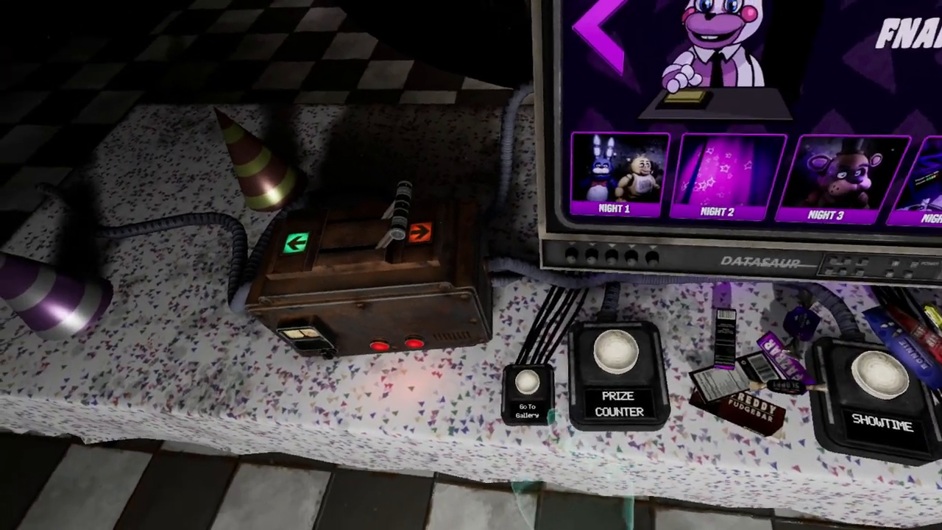
# Go to the Gallery showing the grid of animatronic character portraits
pyautogui.click(529, 392)
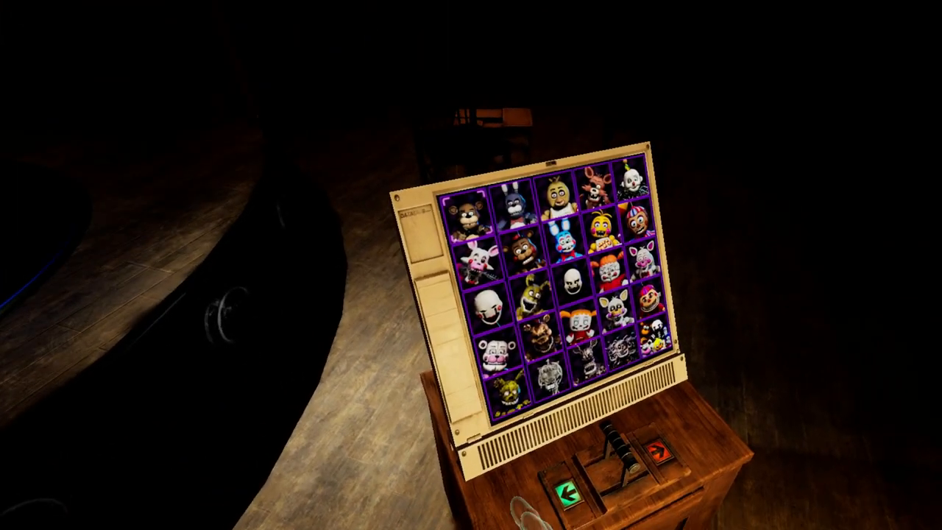